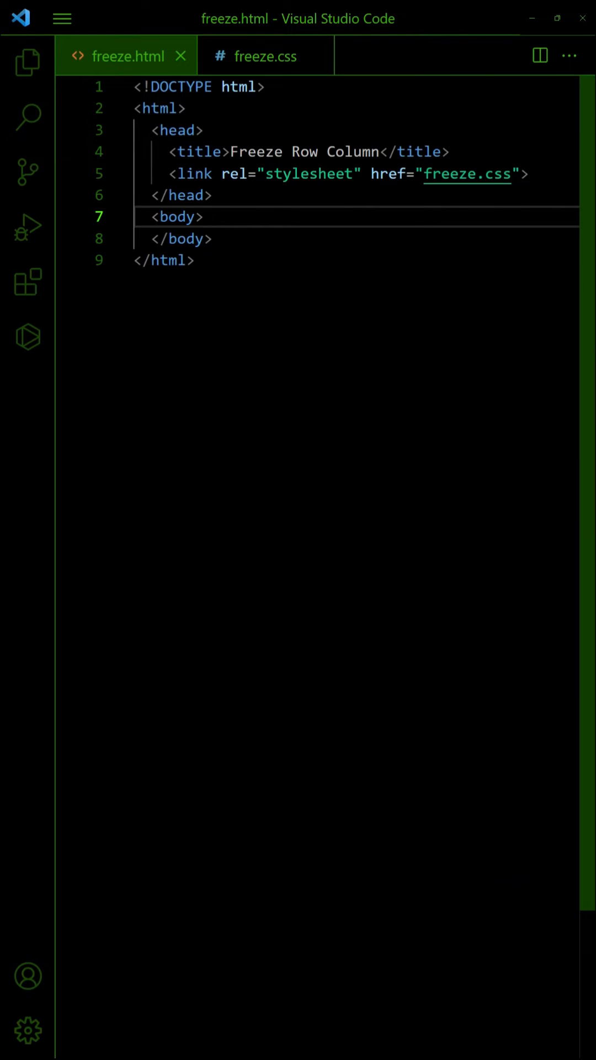
- Add a <table id="demo"> with thead/tbody and a header row of two Head cells
type("<table id=\"demo\">")
type("<thead>")
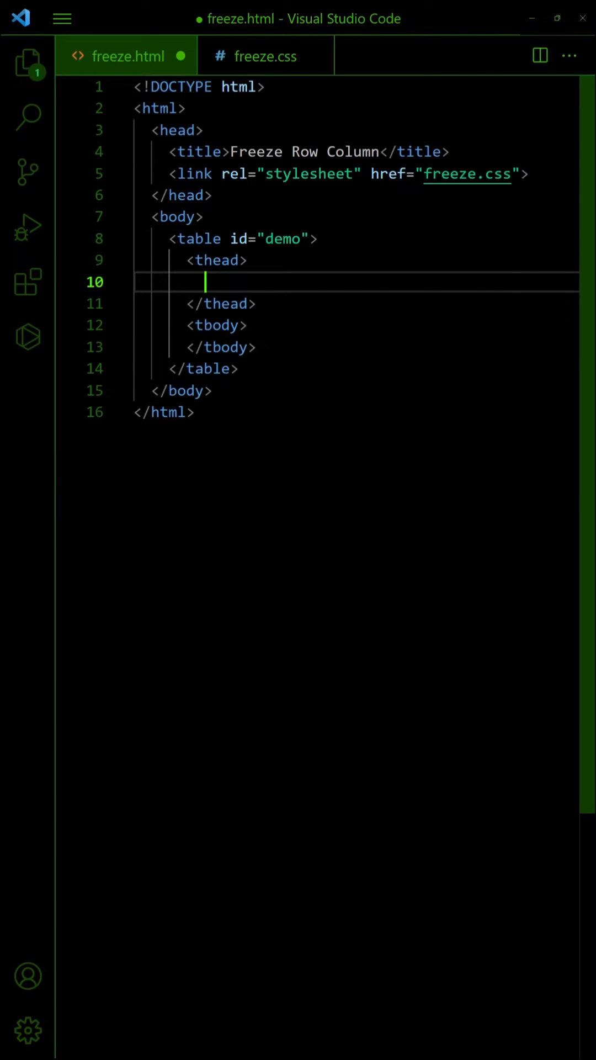
type("<tr><th>Head</th><th>Head</th></tr>")
type("#demo the")
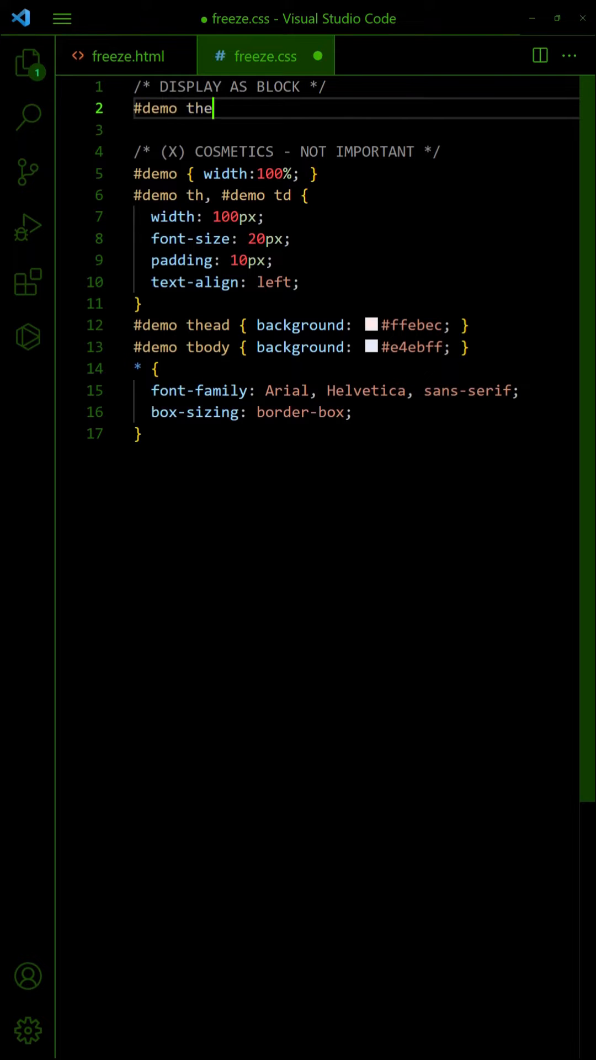
- Add the rule #demo thead, #demo tbody { display: block } under a DISPLAY AS BLOCK comment
type("ad, #demo tbody { display: block")
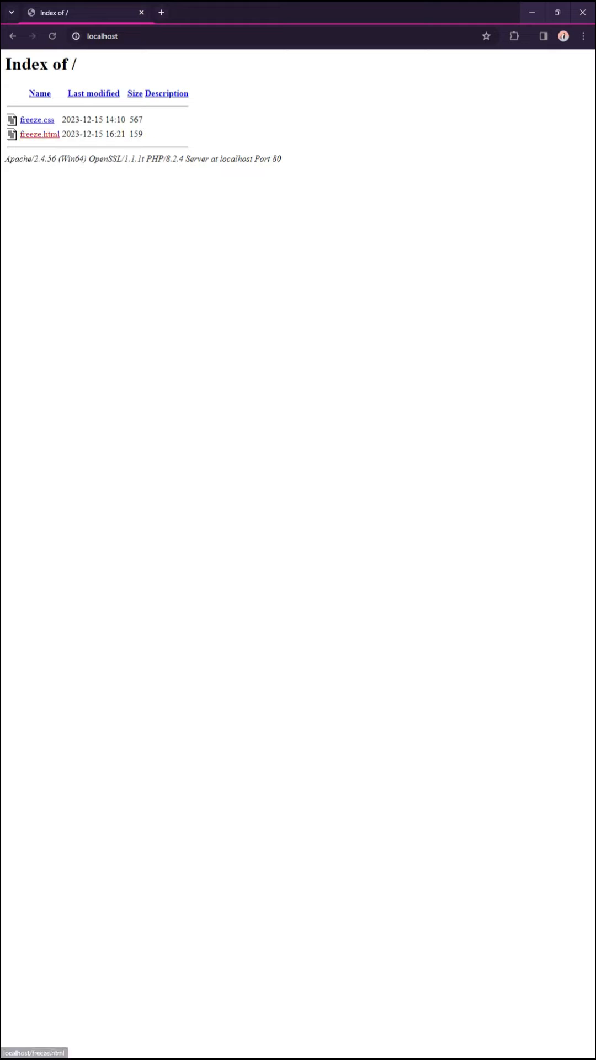
- Open freeze.html from the localhost file index
left_click(40, 133)
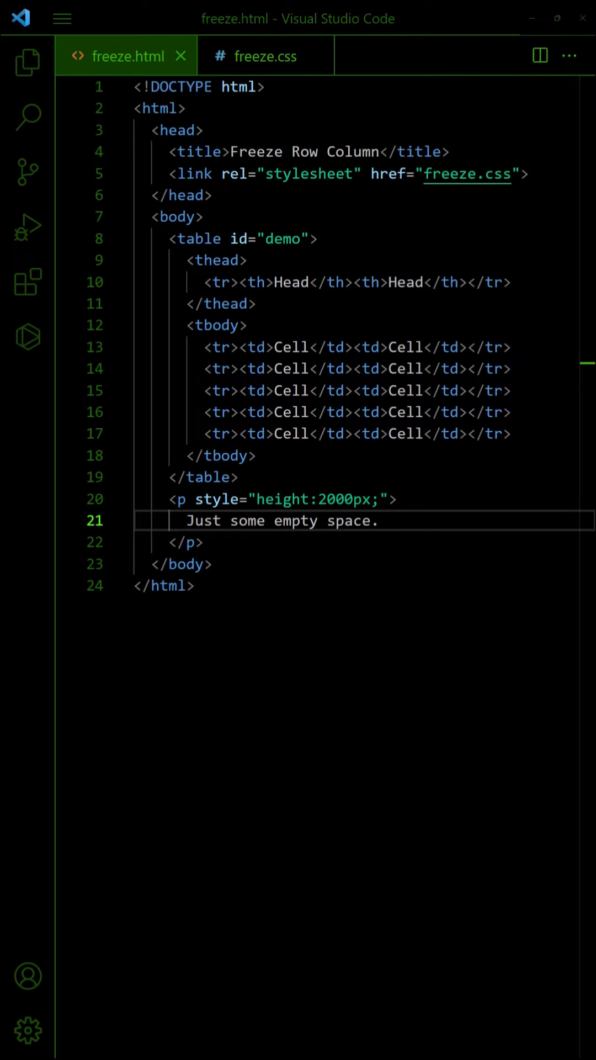
- Add #demo thead { position: sticky; top: 0; z-index: 2; } under a STICKY HEADER comment
left_click(265, 55)
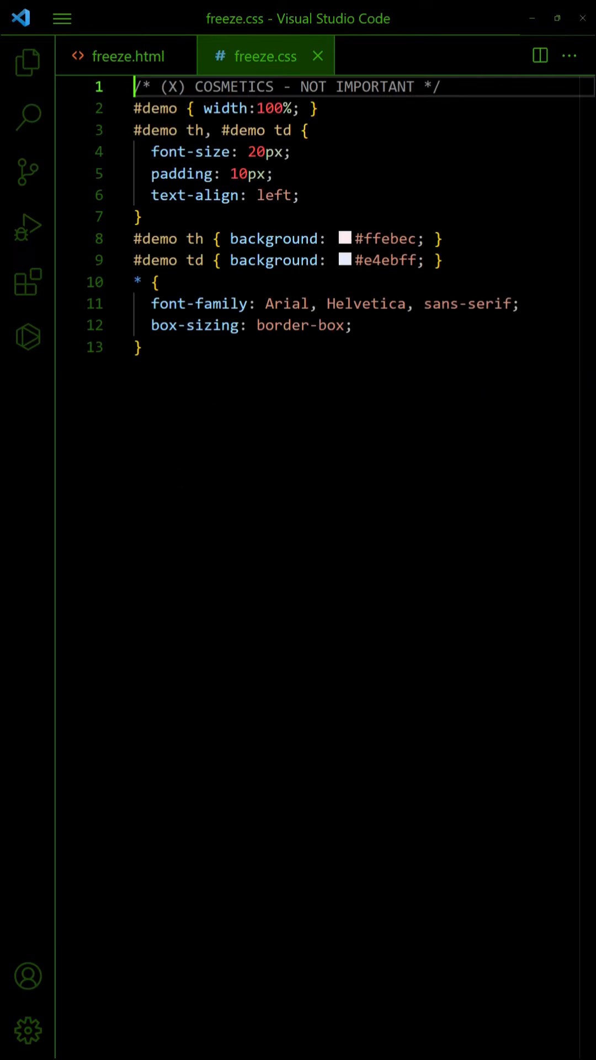
type("/* STICKY HEADER */")
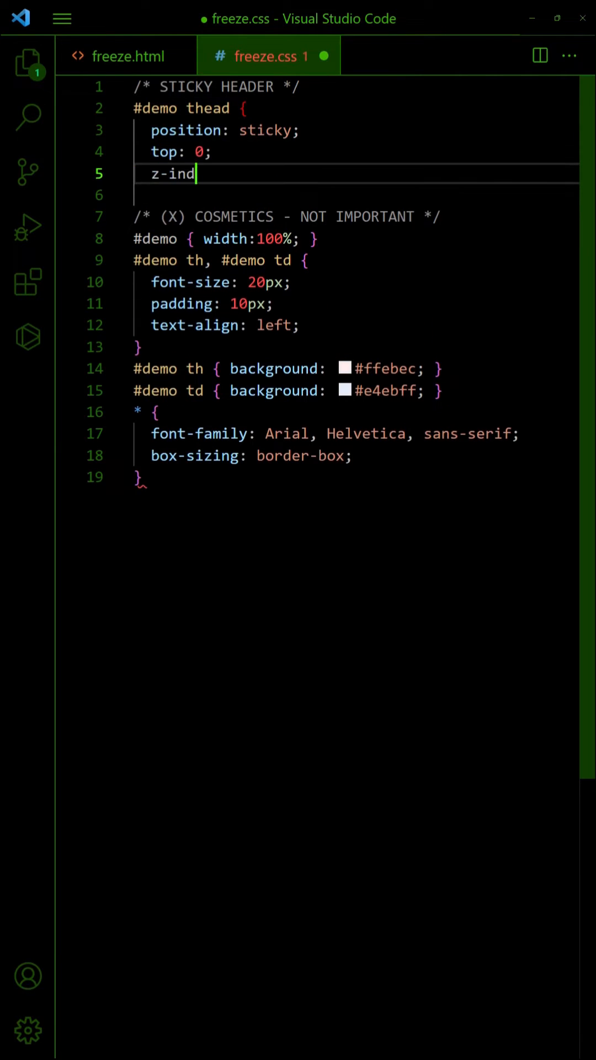
type("ex: 2;")
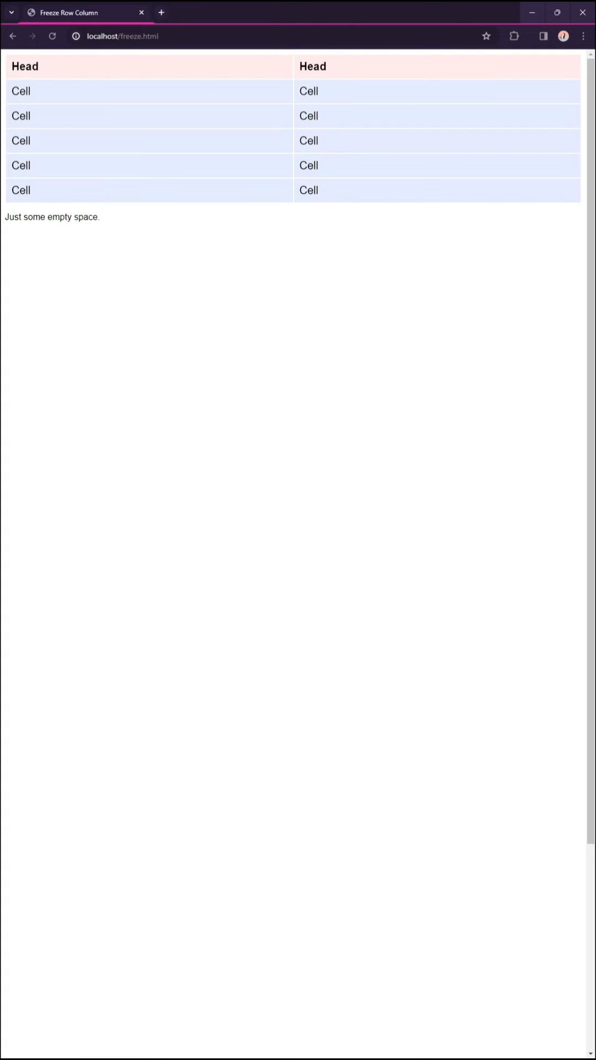
scroll("down", 3)
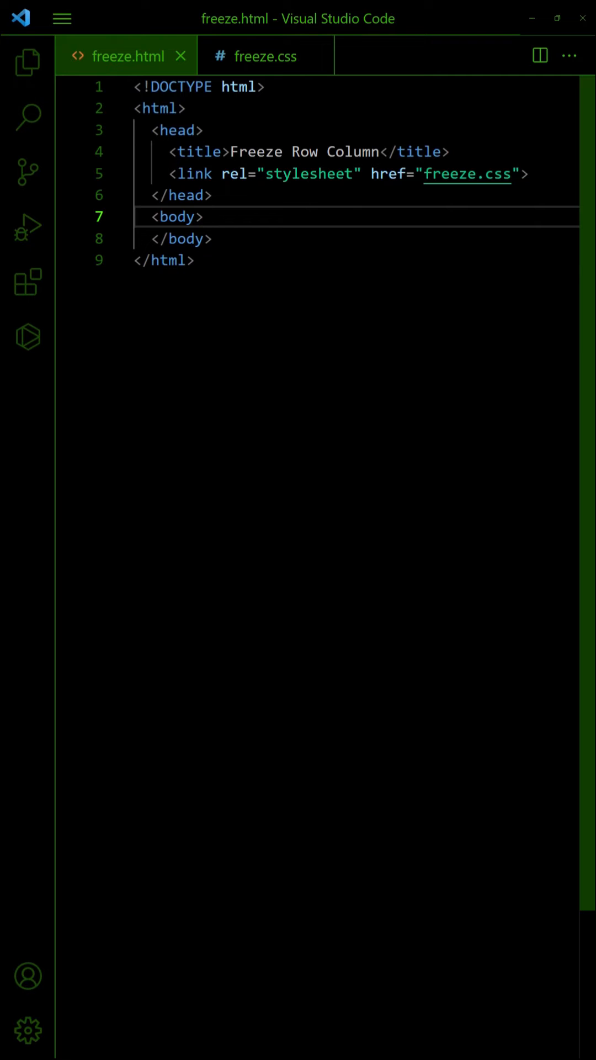
- Write <div id="demoW"><table id="demoT"> with four rows of a Head th and three Cell tds
type("<div")
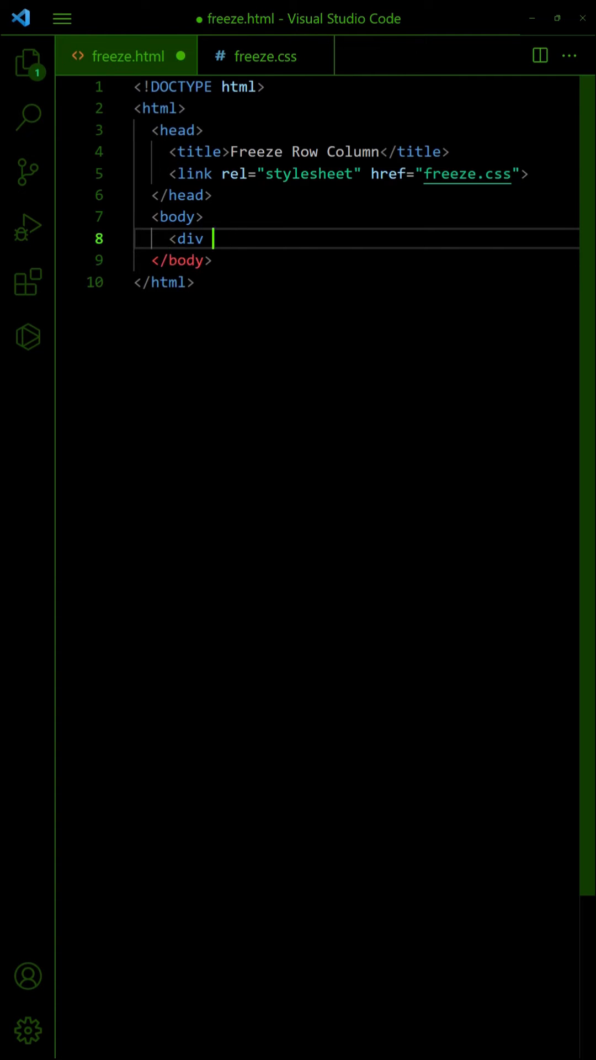
type("id=\"demoW\"><table id=\"demoT\">")
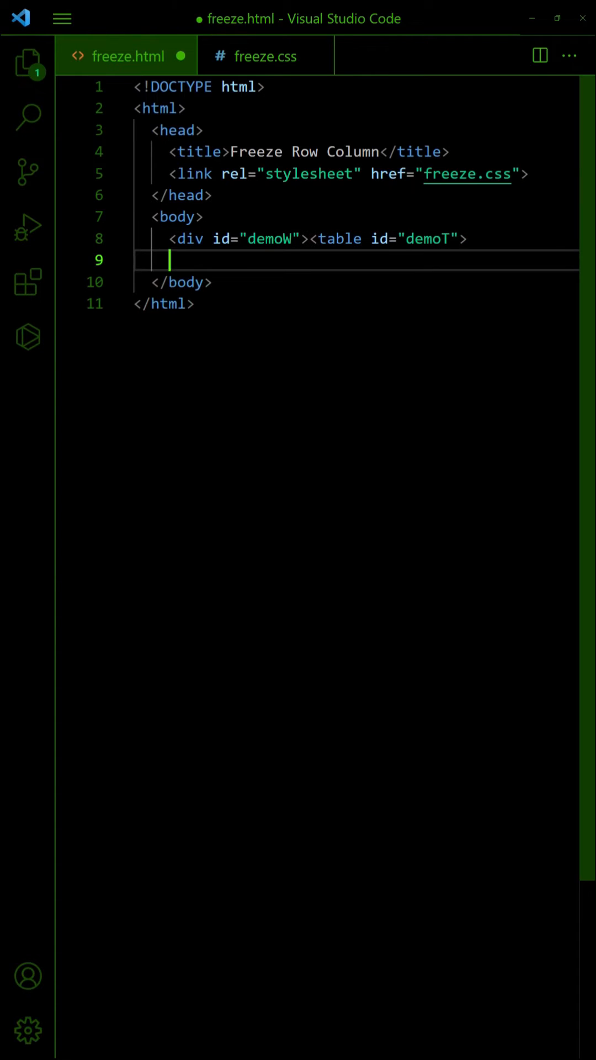
type("</table></div>")
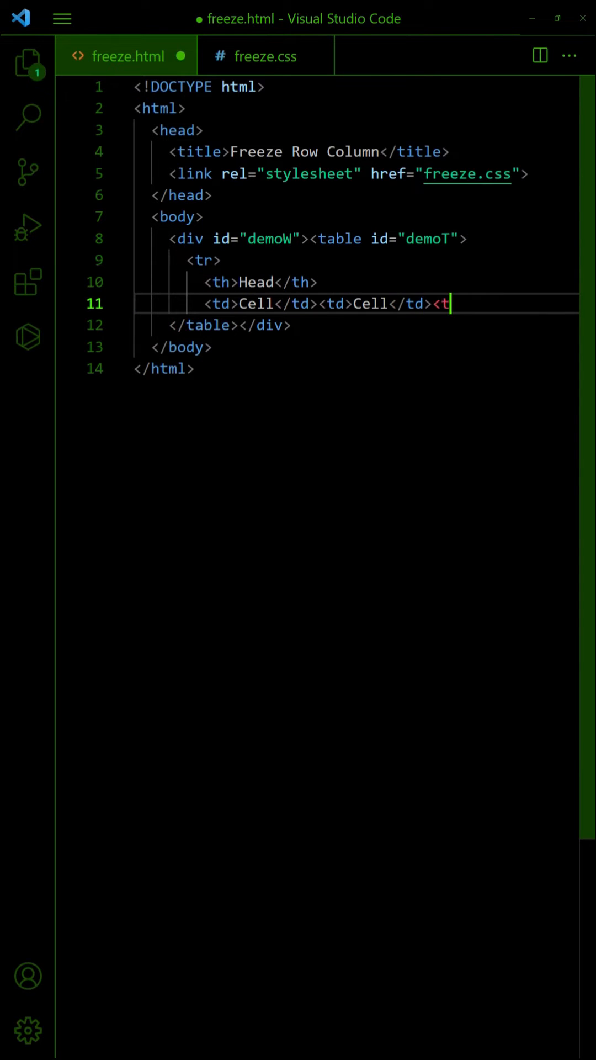
type("d>Cell</td>")
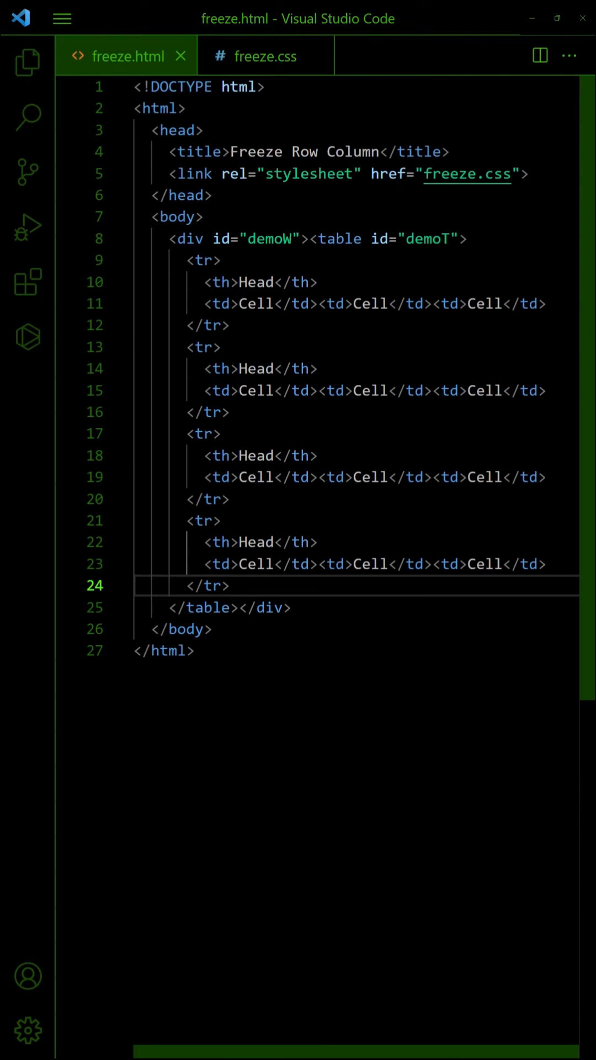
left_click(266, 55)
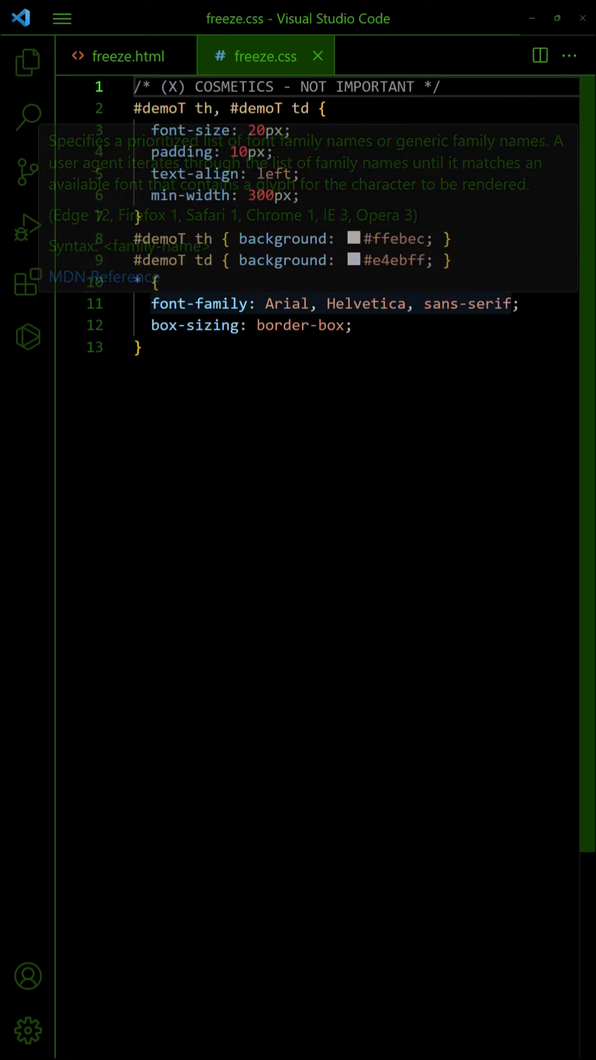
- Add #demoW { overflow: auto; } and #demoT th { position: sticky; left: 0; z-index: 2; }
type("/* TABLE WRAPPER */")
type("z-i")
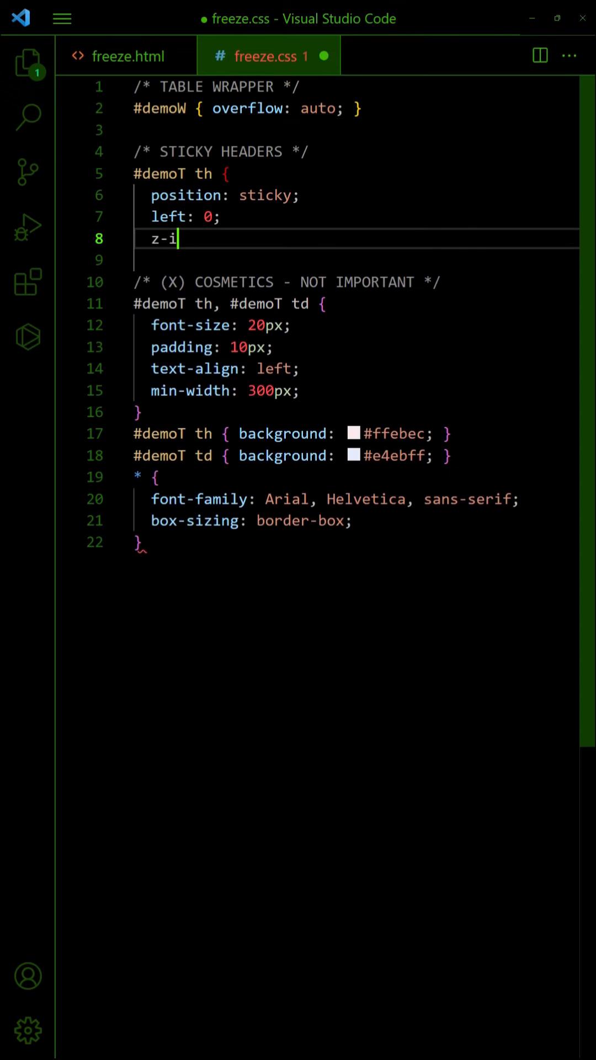
type("ndex: 2;")
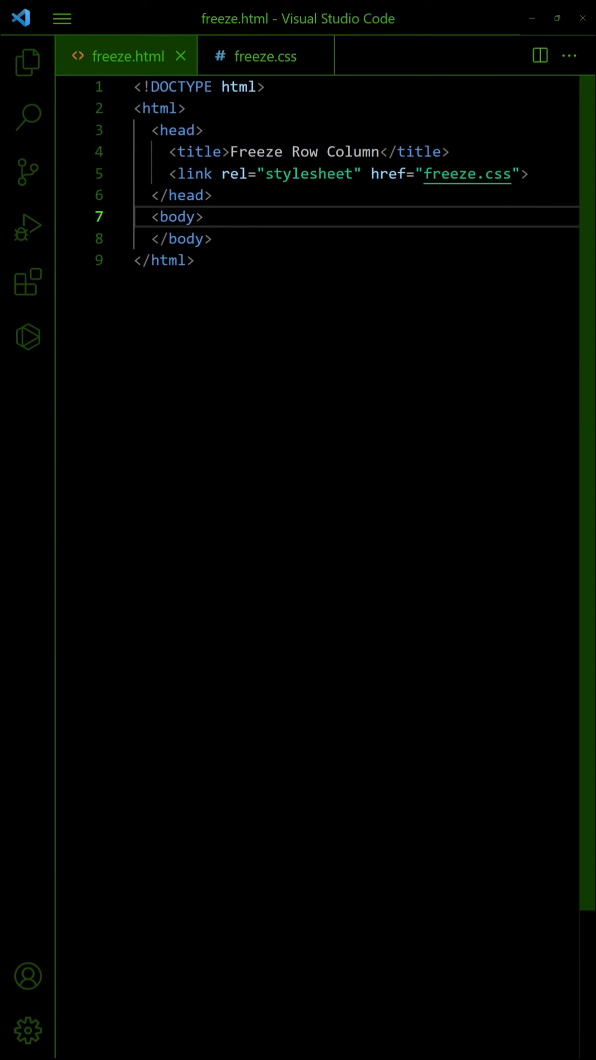
- Write the demoW wrapper and demoT table with a four-Head header row and four body rows, and save
type("<div id=\"demoW\"><table id=\"demoT\">")
type("</table></div>")
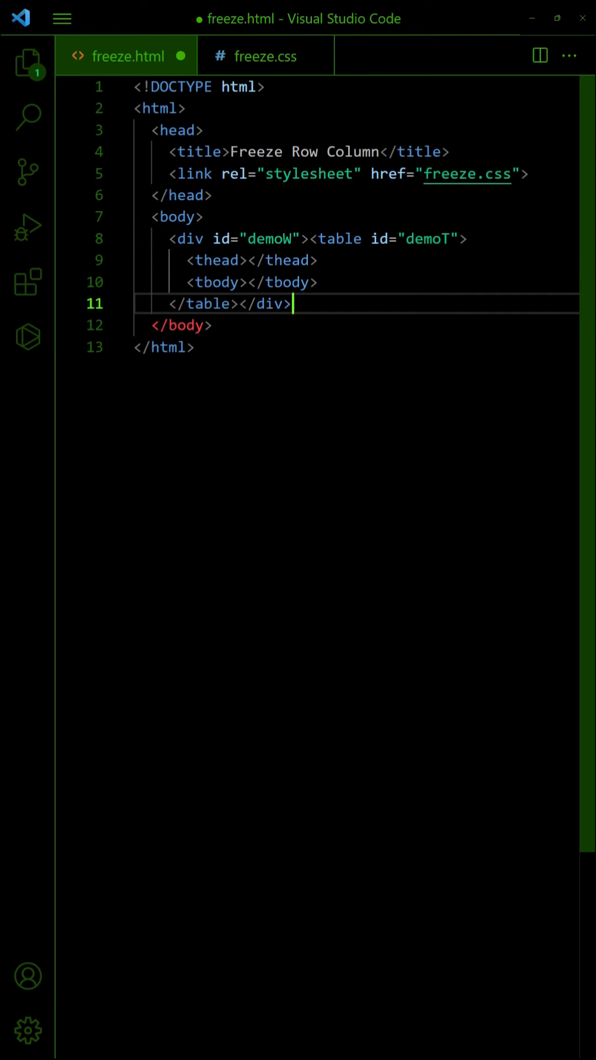
key("Enter")
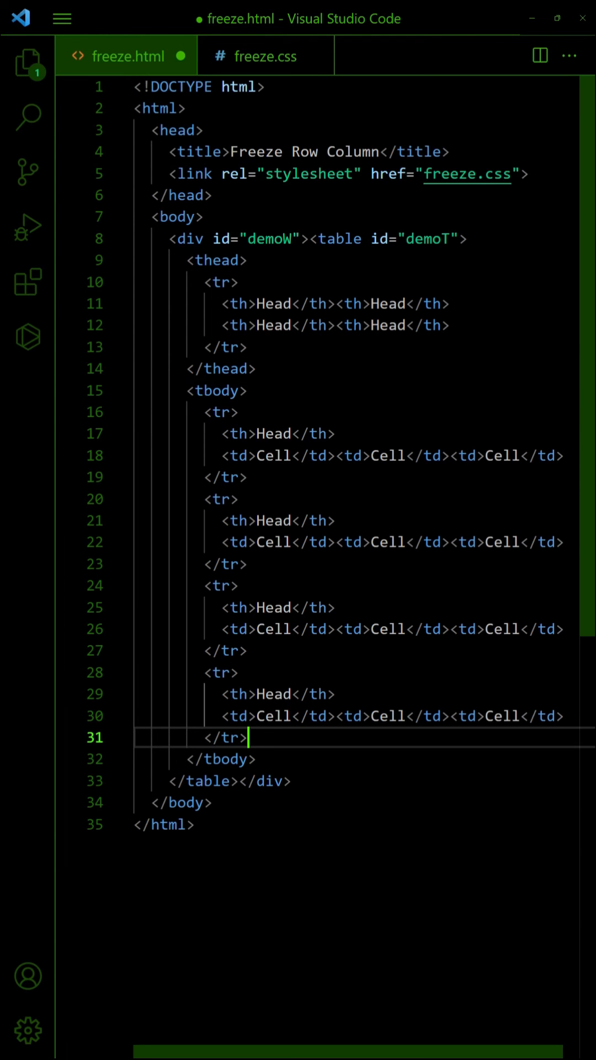
key("ctrl+s")
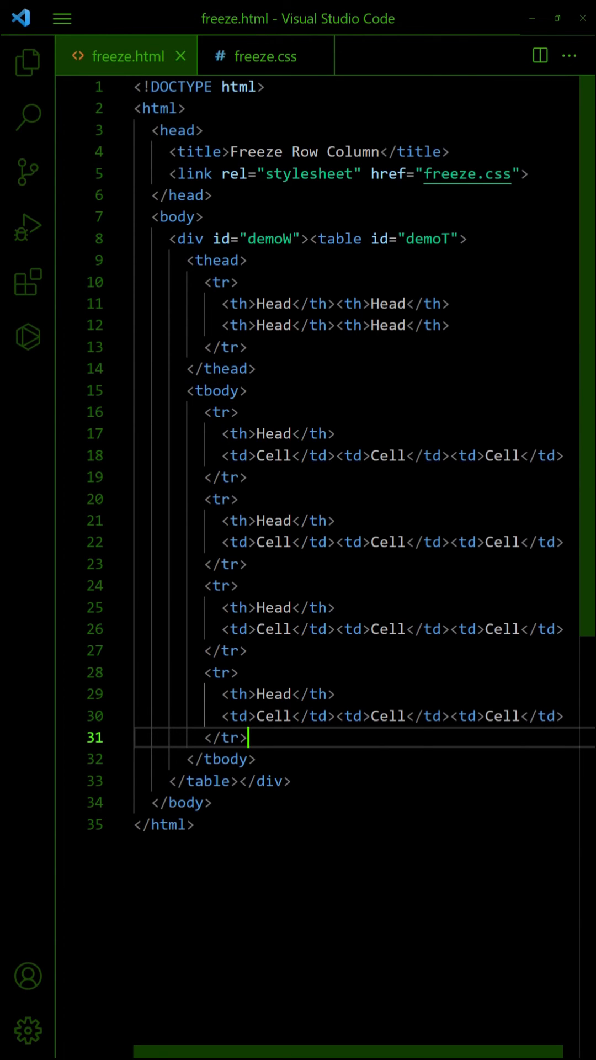
left_click(265, 55)
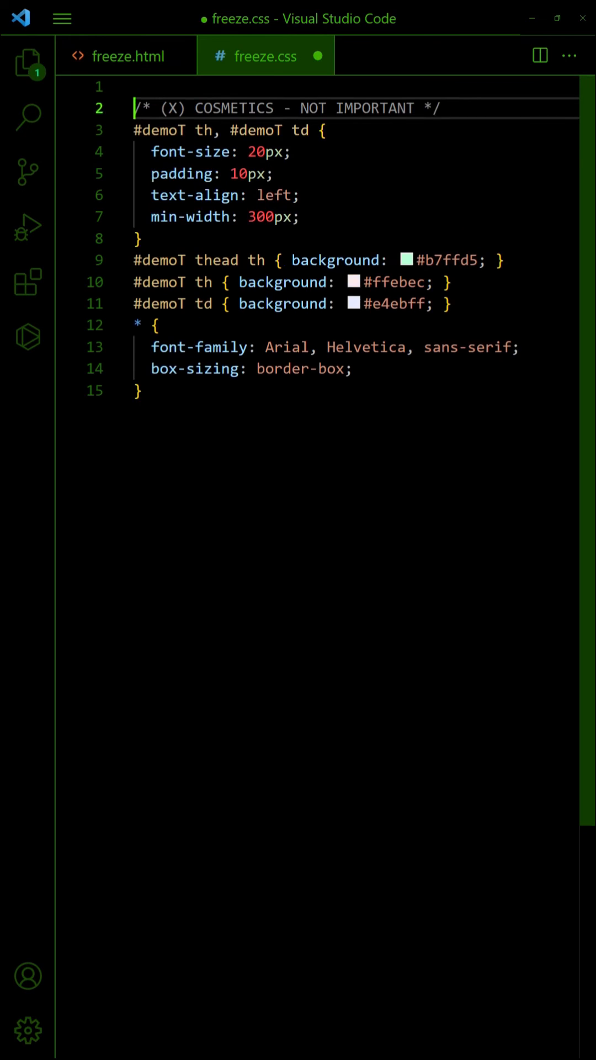
- Add the wrapper rule #demoW { max-height: 150px; overflow: auto; }
type("/* TABLE WRAPPER */")
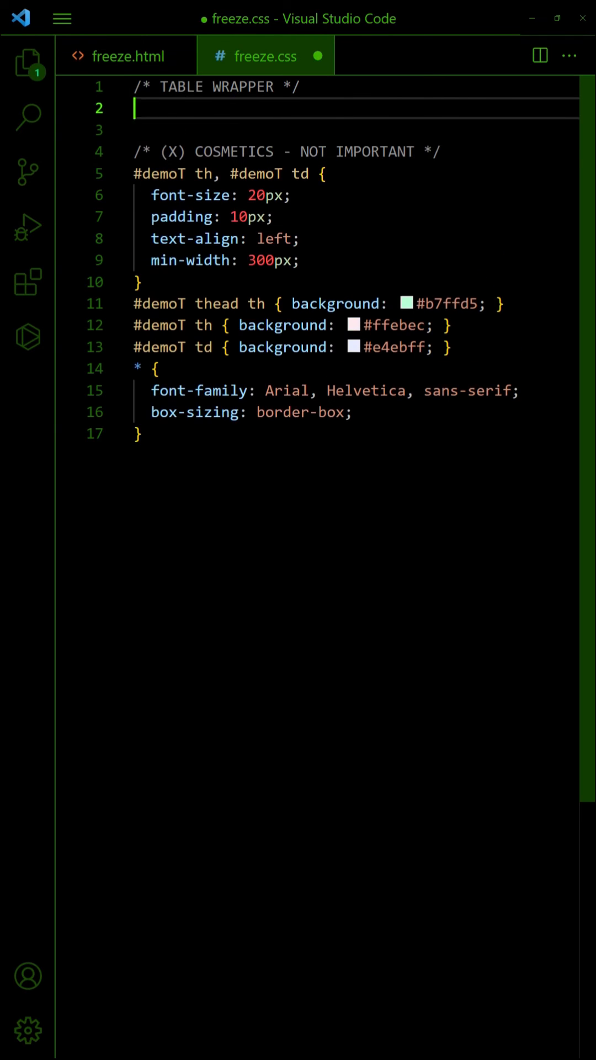
type("#demoW {")
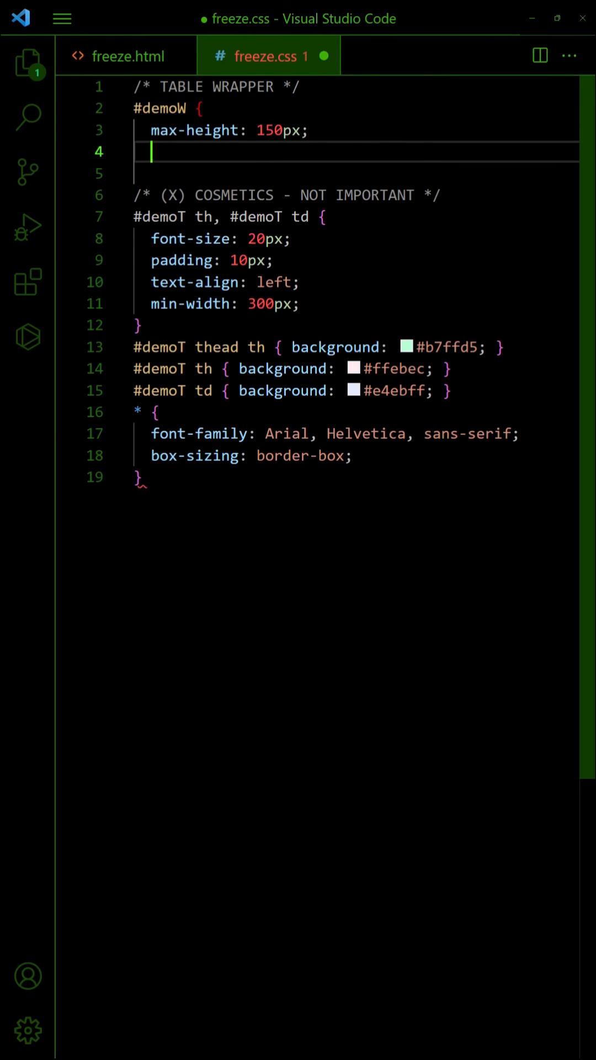
type("overflow: auto;")
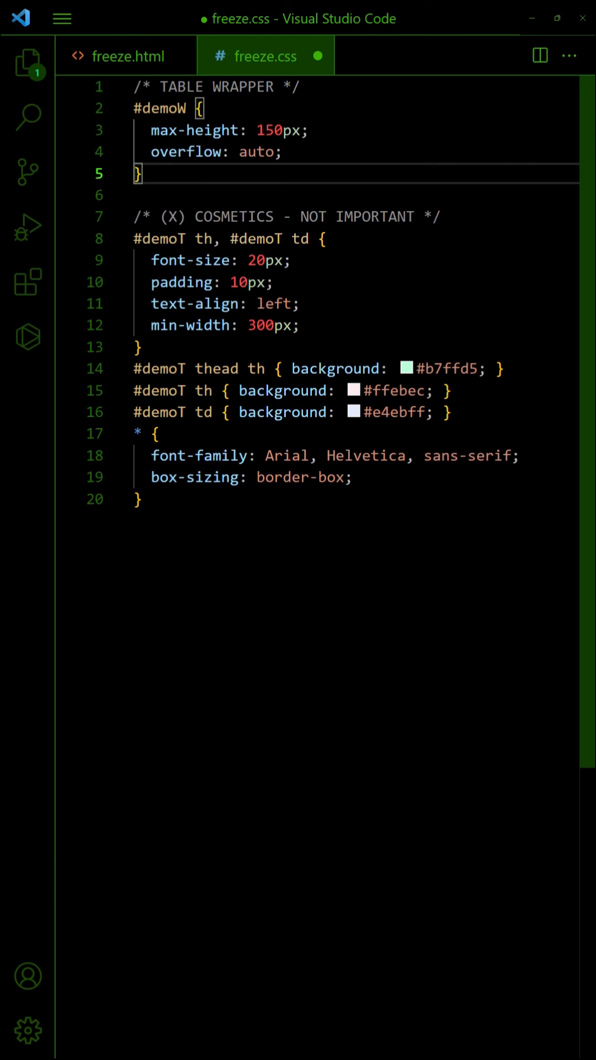
- Add sticky rules: #demoT thead top 0 z-index 2 and th left 0 z-index 1
type("/* STICKY HEADERS */")
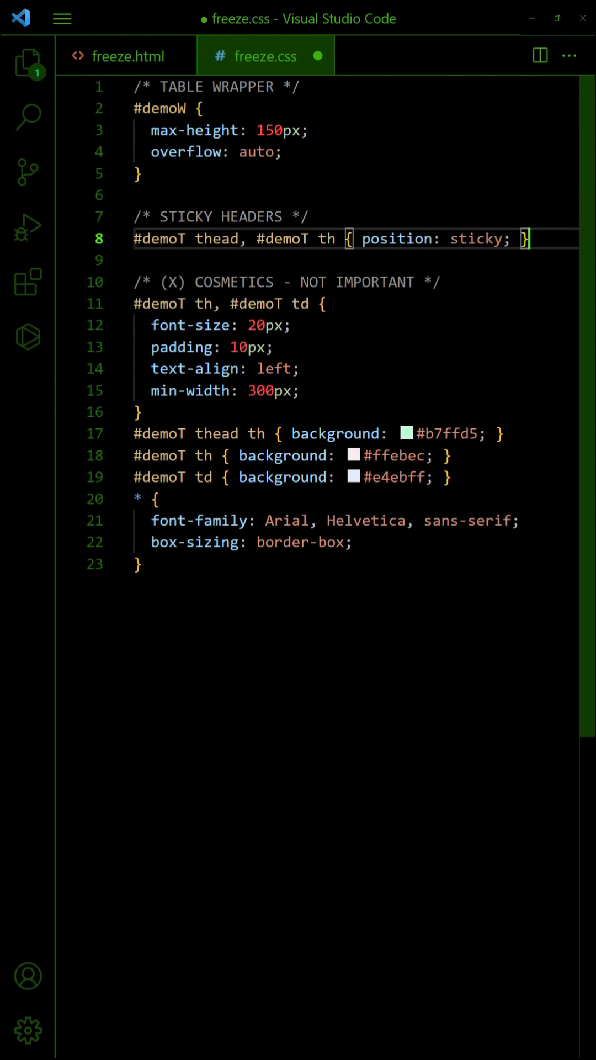
type("#demoT thead")
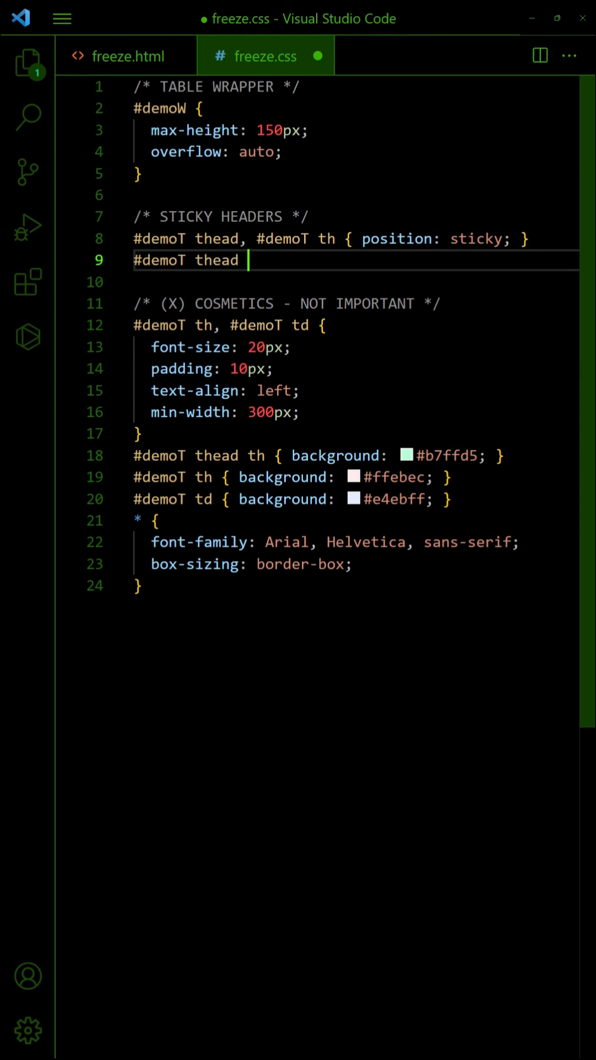
type("{ top: 0; z-index: 2; }")
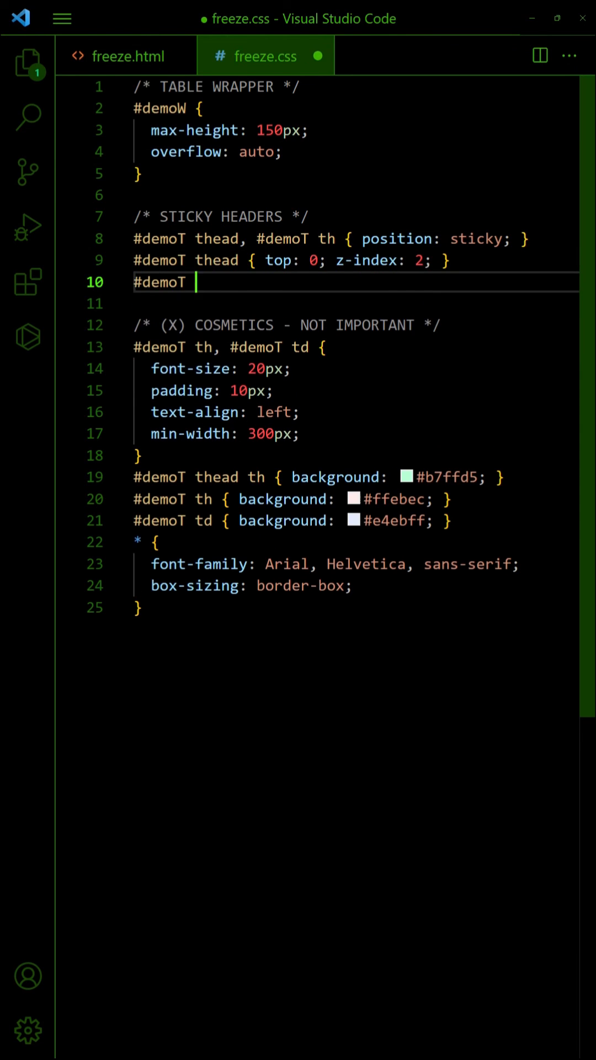
type("th { left: 0; z-index: 1; }")
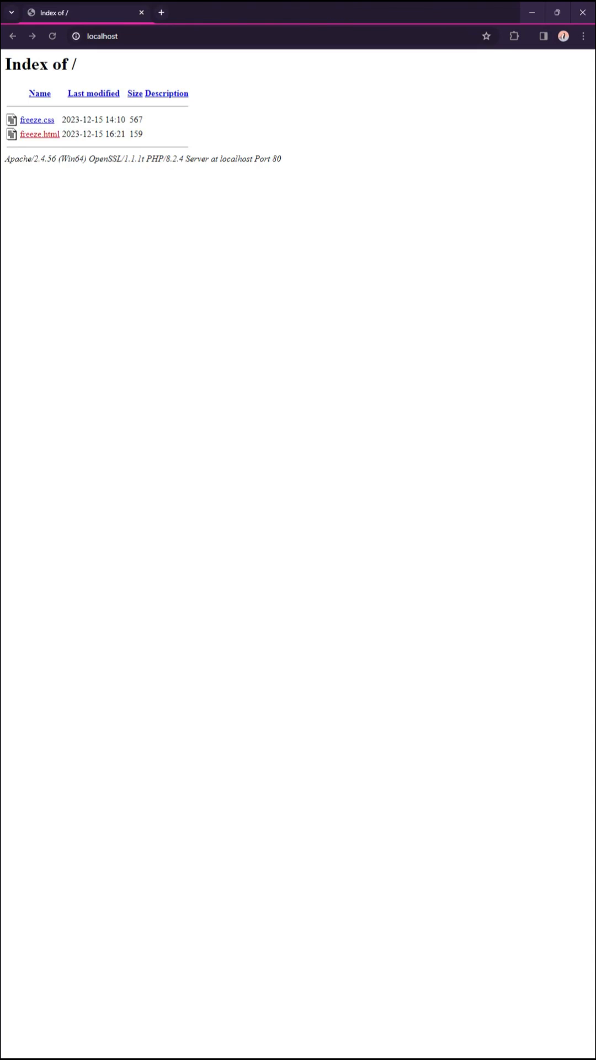
- Open freeze.html from localhost and scroll the table sideways to check the pinned Head column
left_click(40, 134)
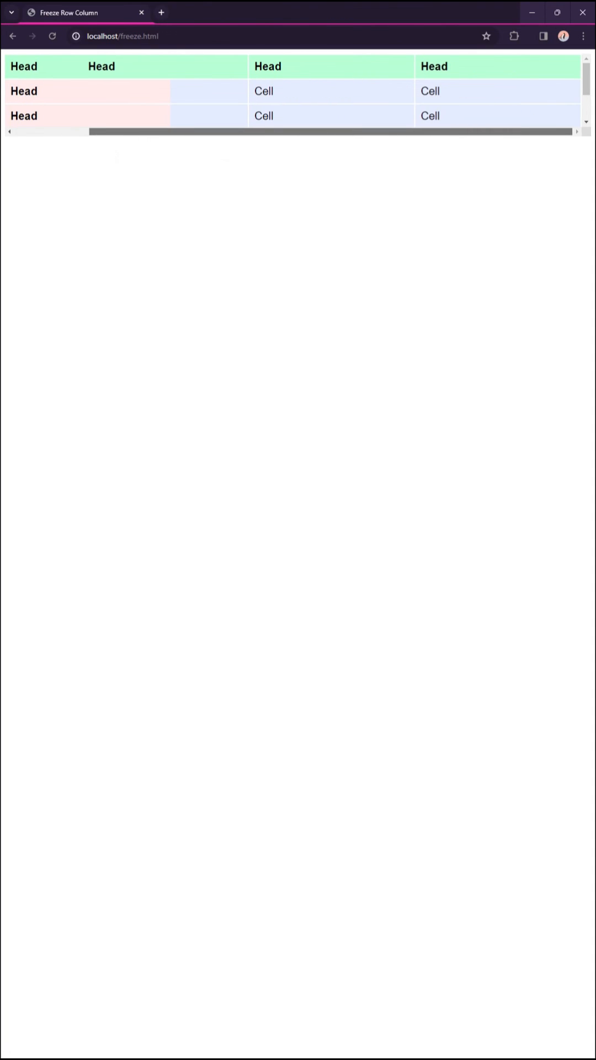
scroll("right", 3)
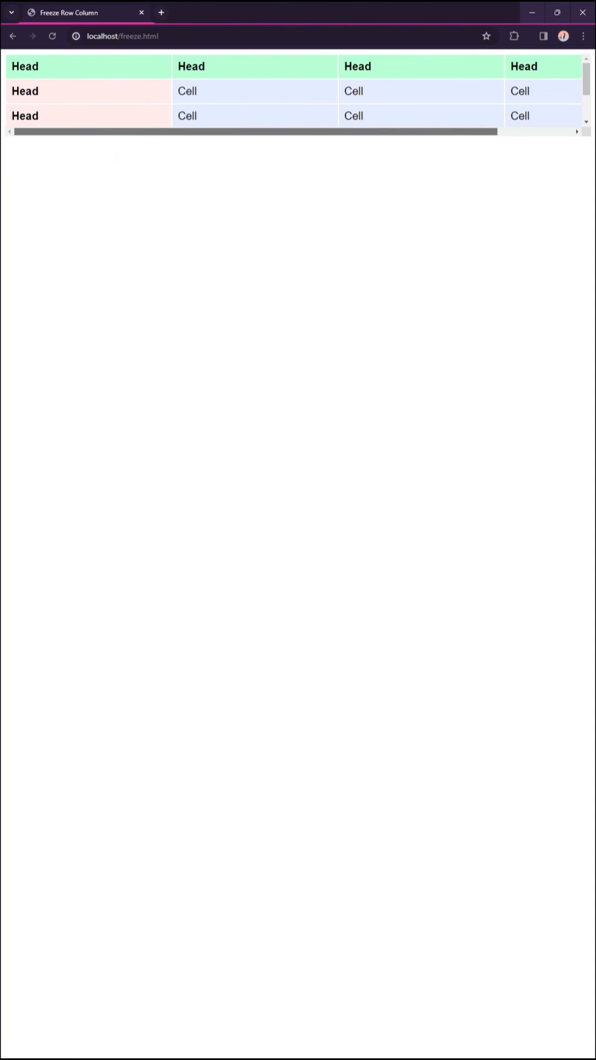